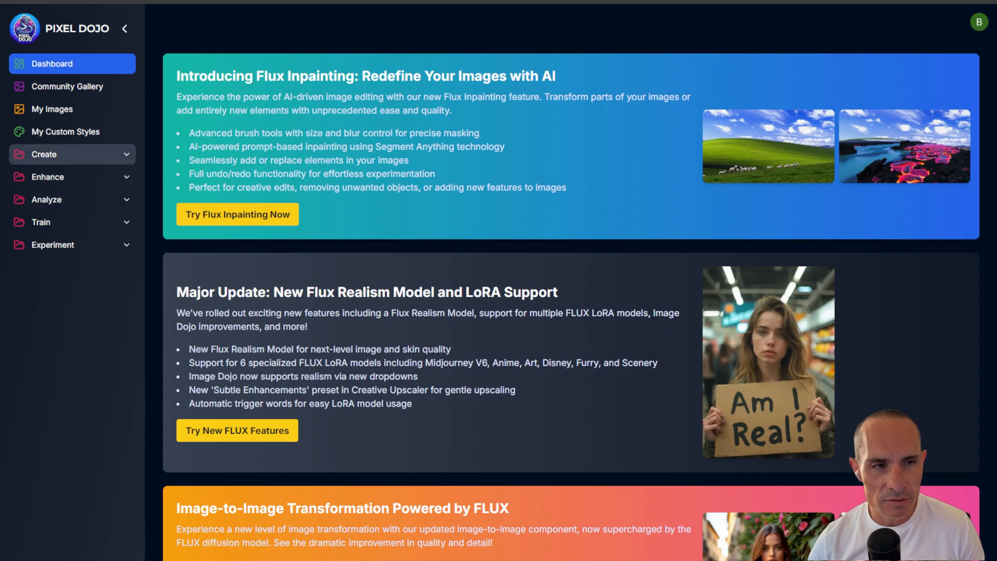
Open the Flux Image Creator from the Create group in the sidebar.
{"action": "left_click", "coordinate": [45, 153]}
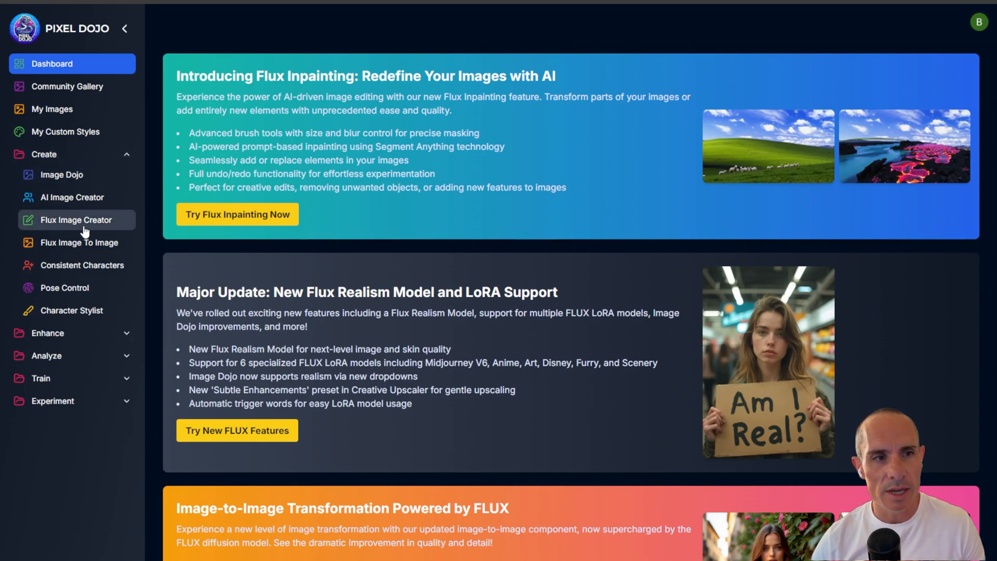
{"action": "left_click", "coordinate": [74, 219]}
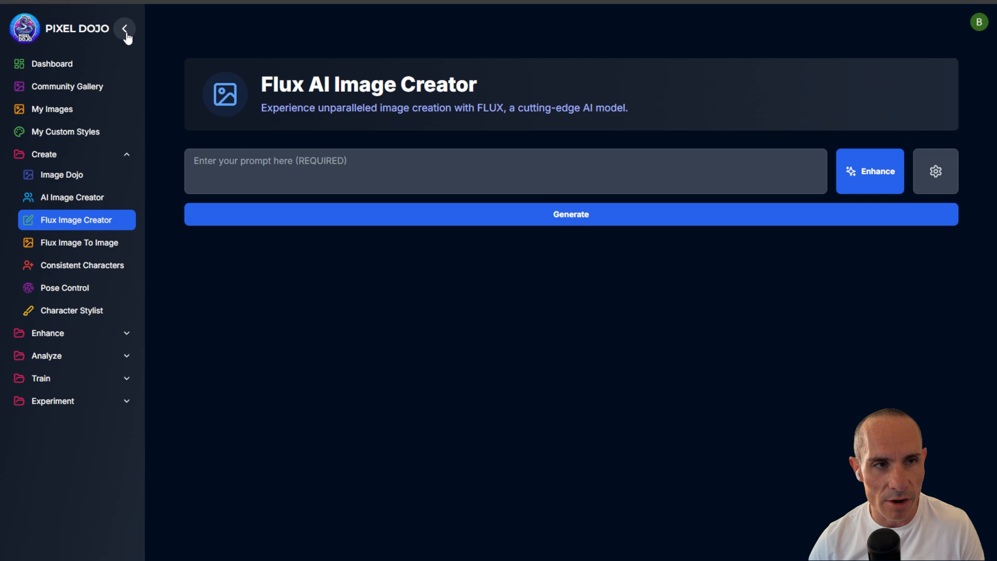
Collapse the sidebar and generate an image from the prompt 'ferrari'.
{"action": "left_click", "coordinate": [126, 30]}
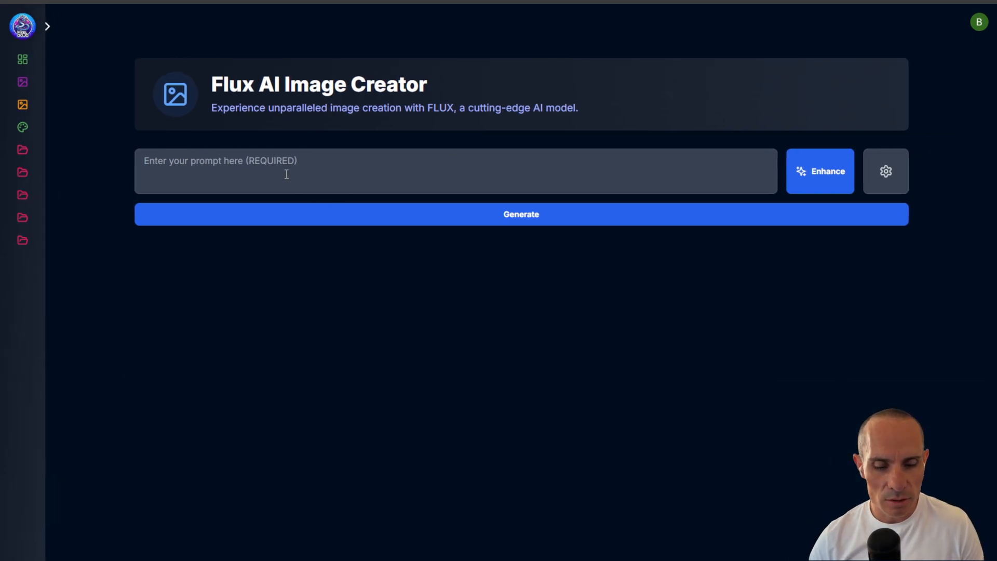
{"action": "type", "text": "ferrari"}
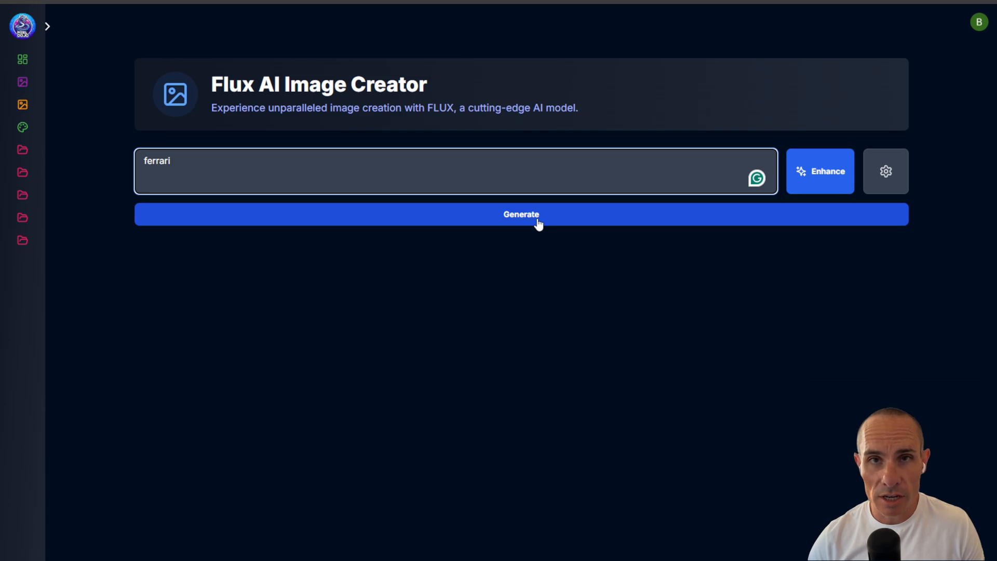
{"action": "left_click", "coordinate": [521, 214]}
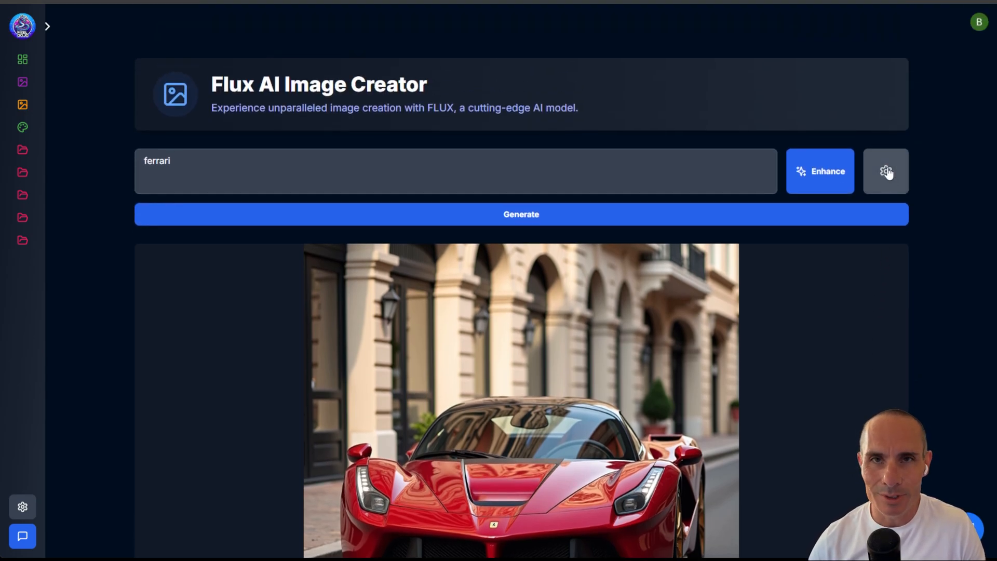
In generation settings set the model to Flux LoRA and choose Custom LoRA URL.
{"action": "left_click", "coordinate": [885, 171]}
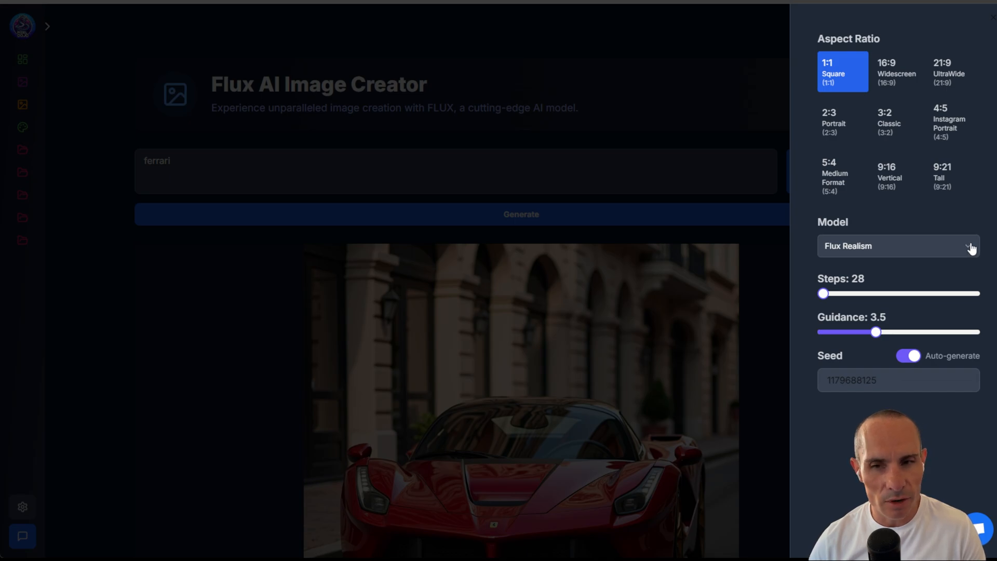
{"action": "left_click", "coordinate": [898, 246]}
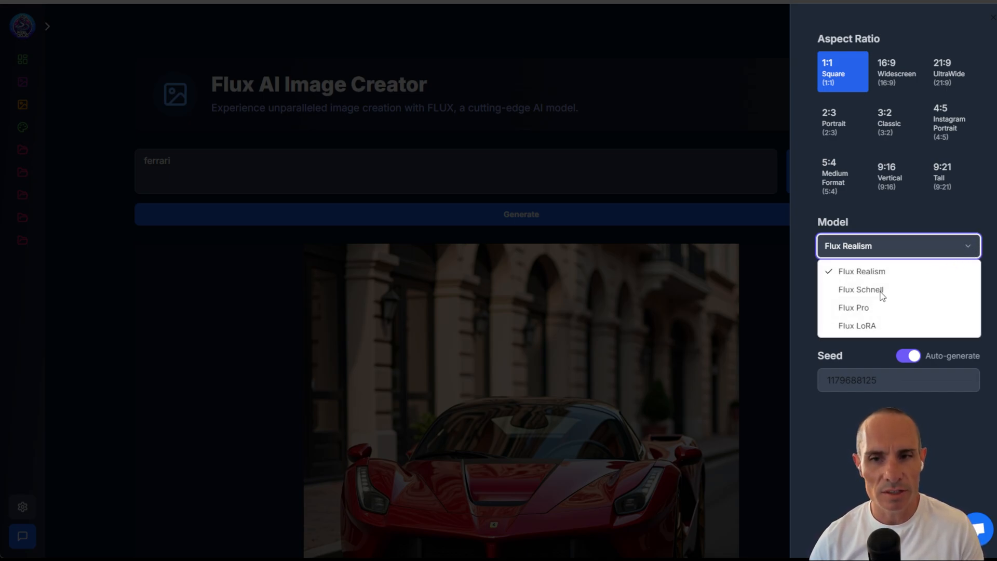
{"action": "mouse_move", "coordinate": [875, 313]}
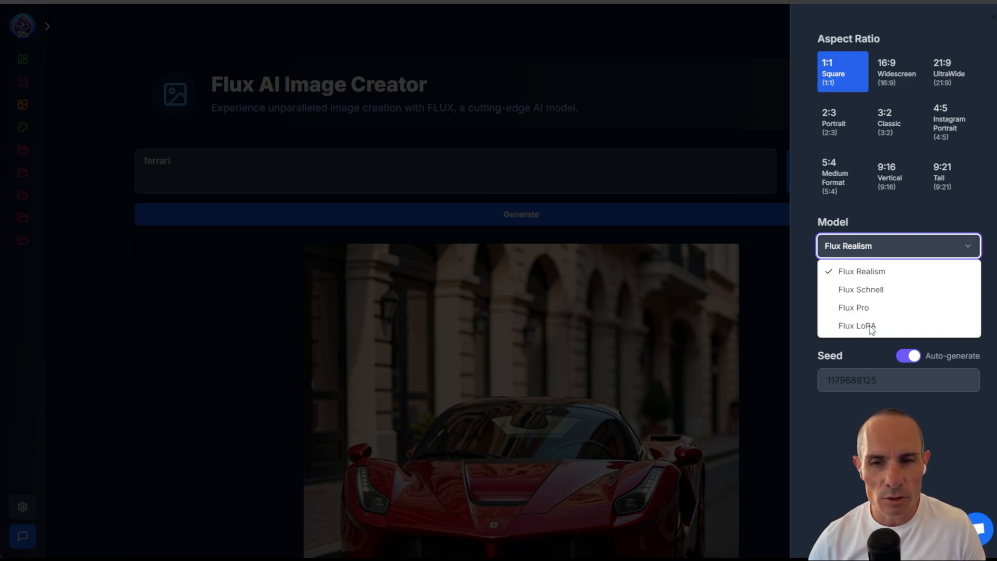
{"action": "left_click", "coordinate": [857, 325]}
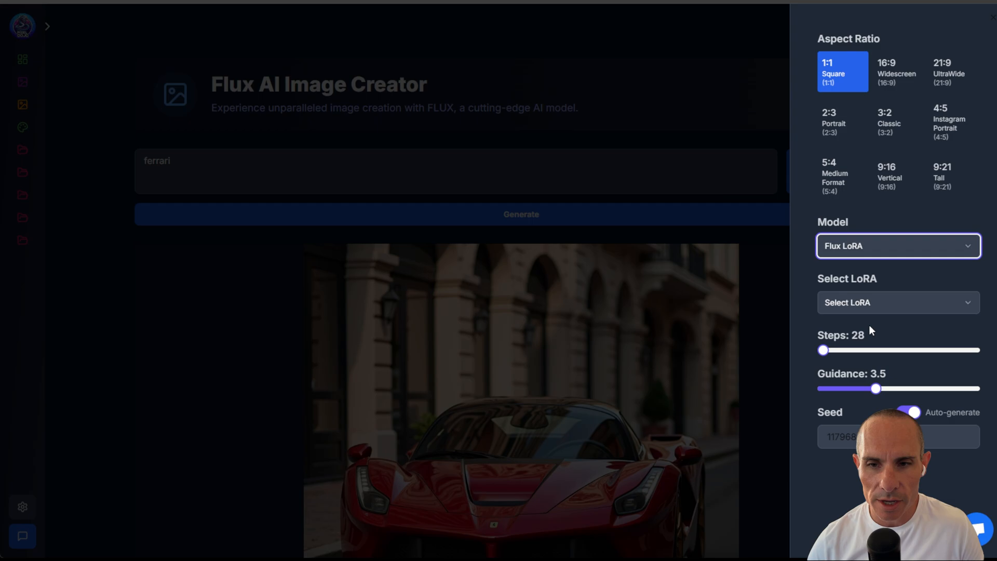
{"action": "left_click", "coordinate": [897, 302]}
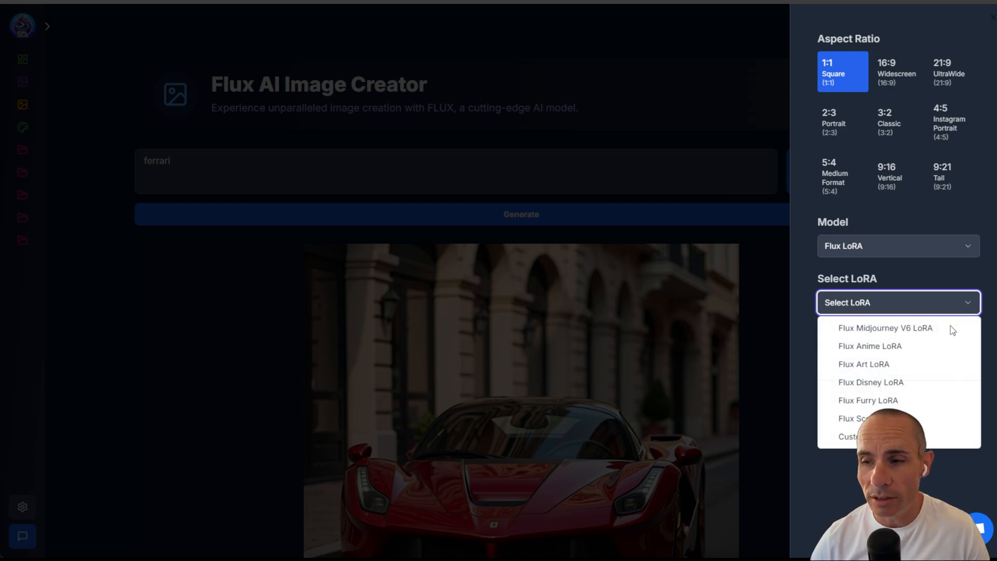
{"action": "mouse_move", "coordinate": [934, 342]}
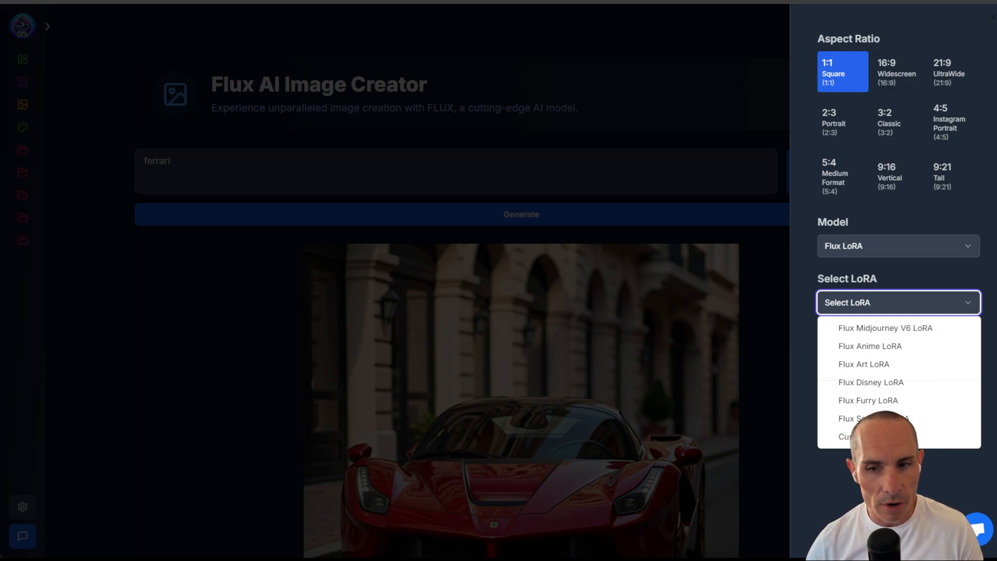
{"action": "left_click", "coordinate": [846, 437]}
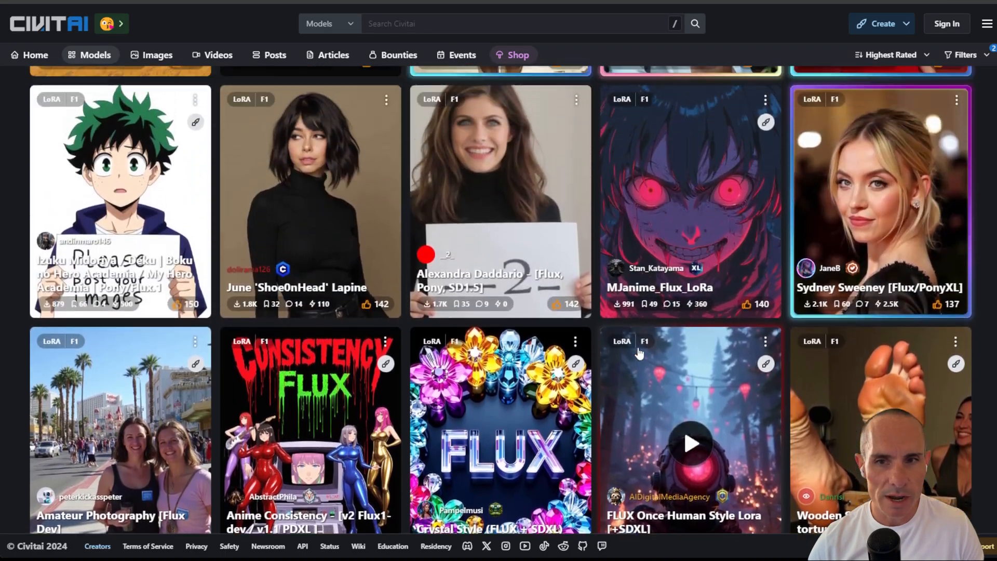
Scroll the Civitai Flux LoRA gallery to find the Storybook model.
{"action": "scroll", "scroll_direction": "down", "scroll_amount": 3}
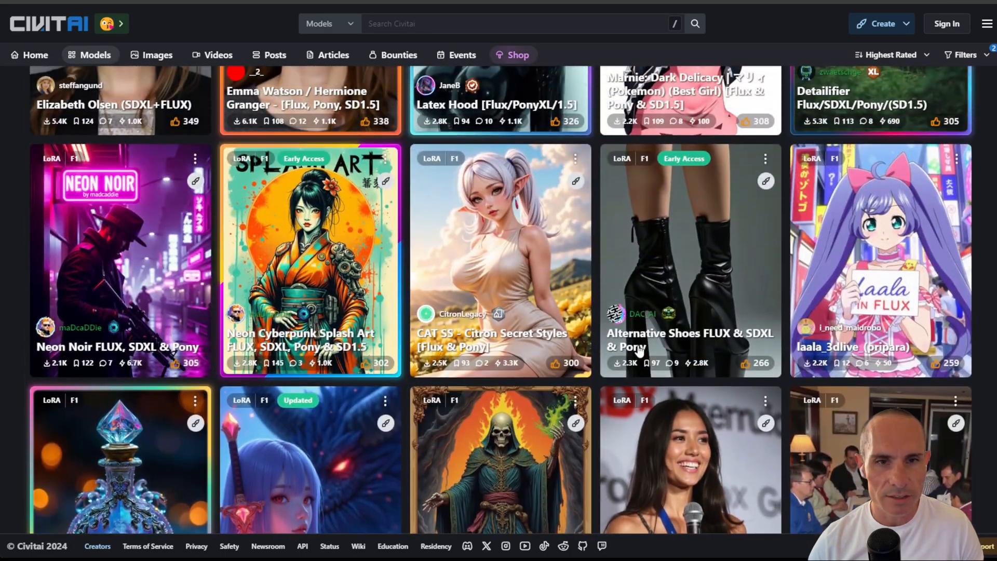
{"action": "scroll", "scroll_direction": "up", "scroll_amount": 3}
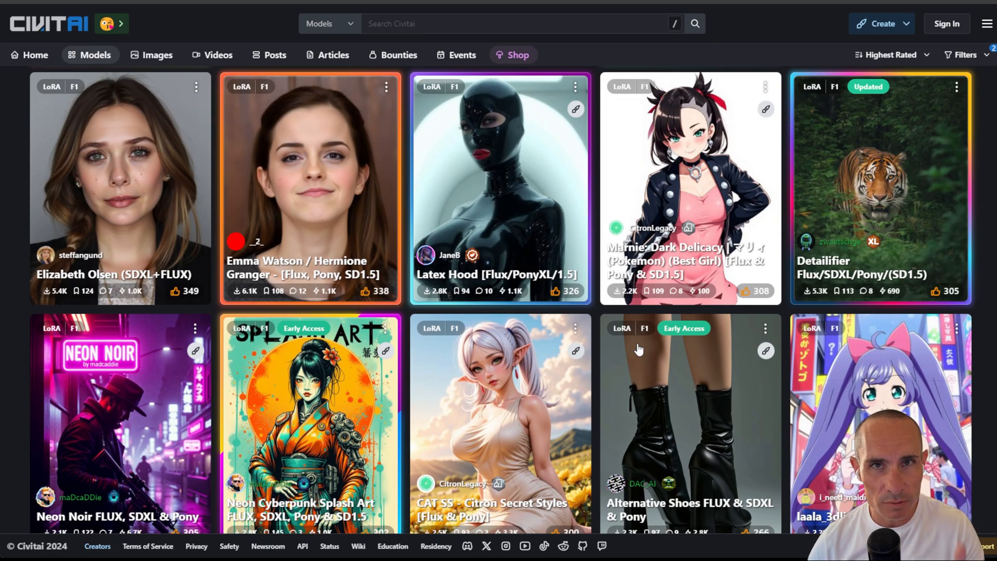
{"action": "scroll", "scroll_direction": "down", "scroll_amount": 3}
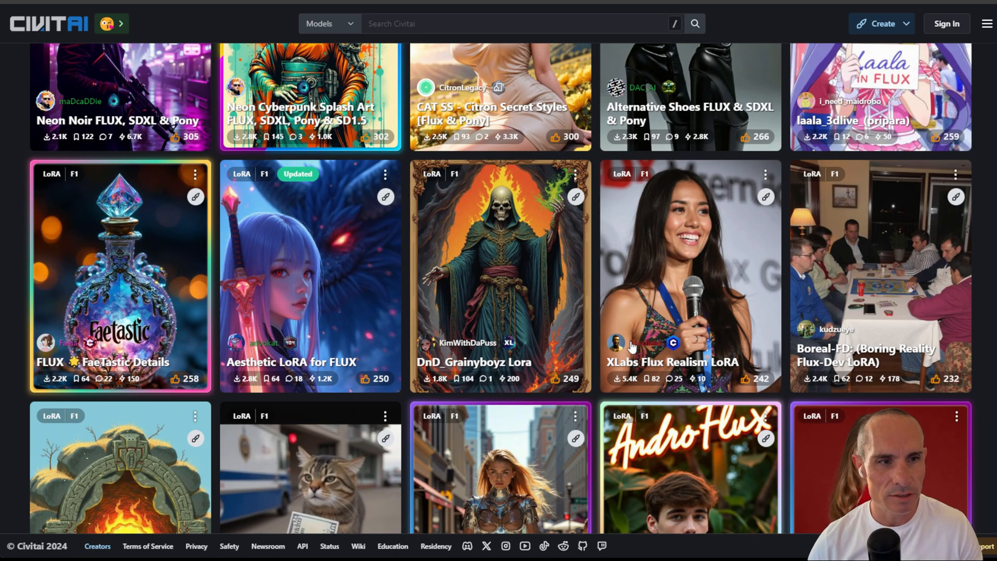
{"action": "scroll", "scroll_direction": "down", "scroll_amount": 3}
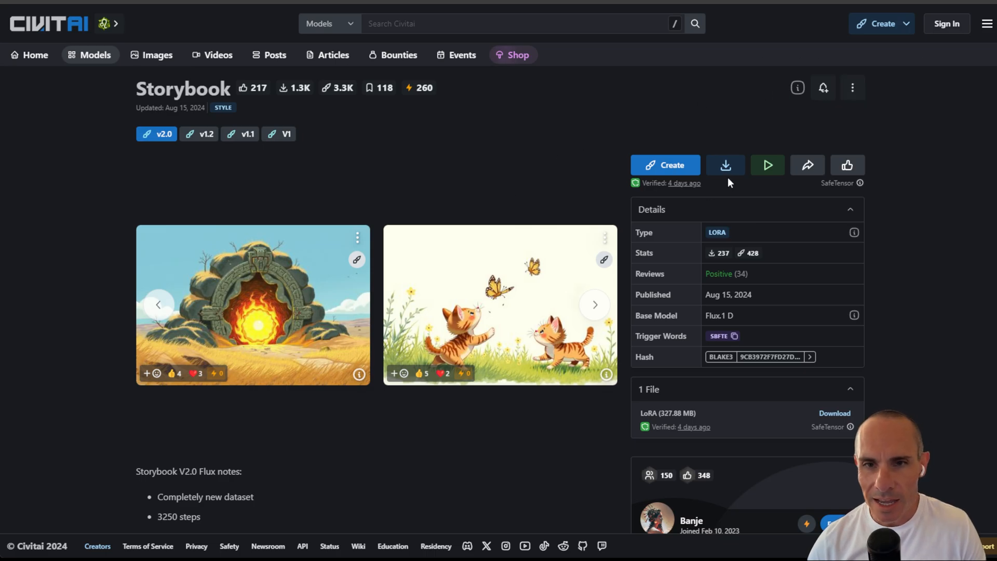
{"action": "mouse_move", "coordinate": [725, 166]}
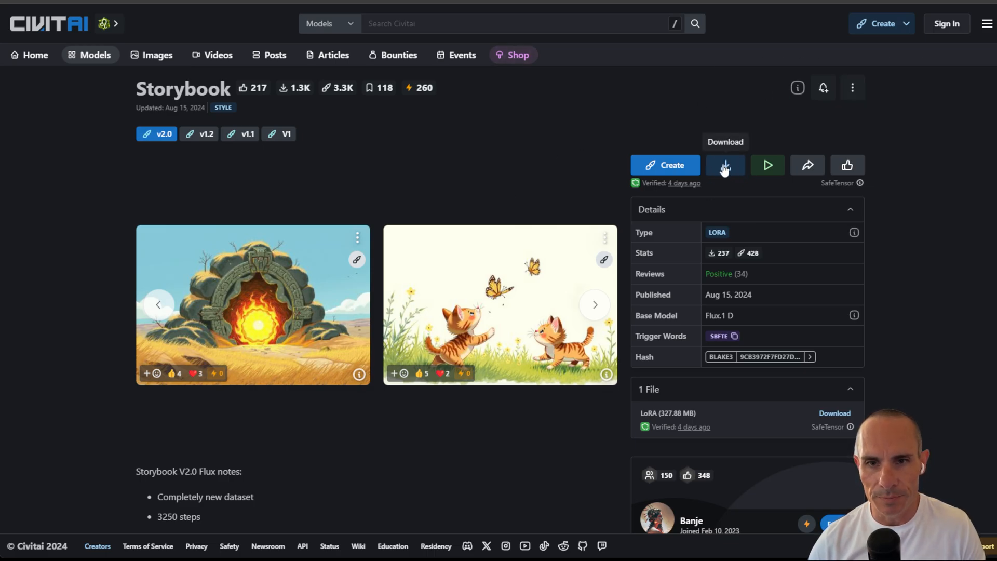
{"action": "mouse_move", "coordinate": [775, 262]}
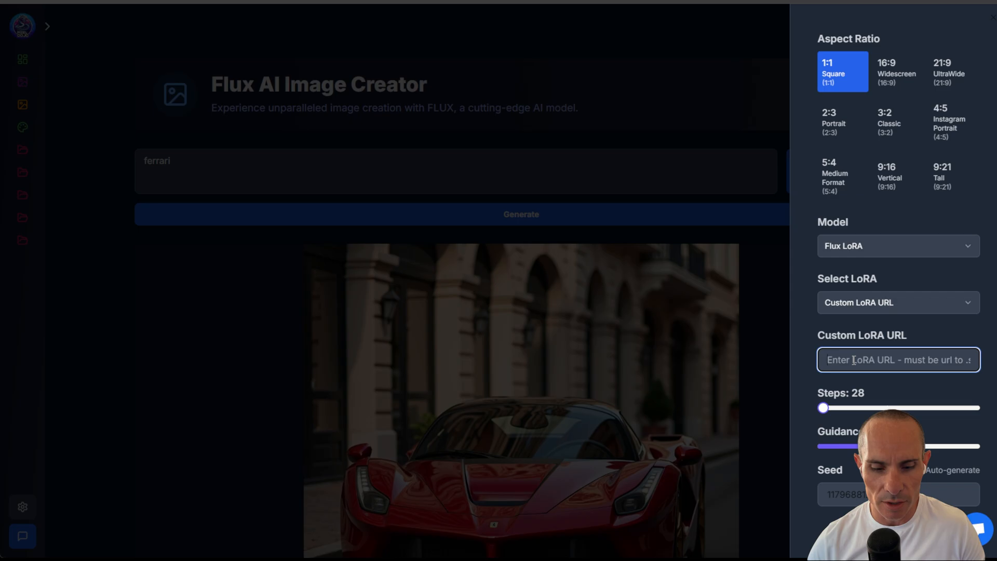
Append '?type=Model&format=SafeTensor' to the custom LoRA URL and return to the prompt.
{"action": "type", "text": "?type=Model&format=SafeTensor"}
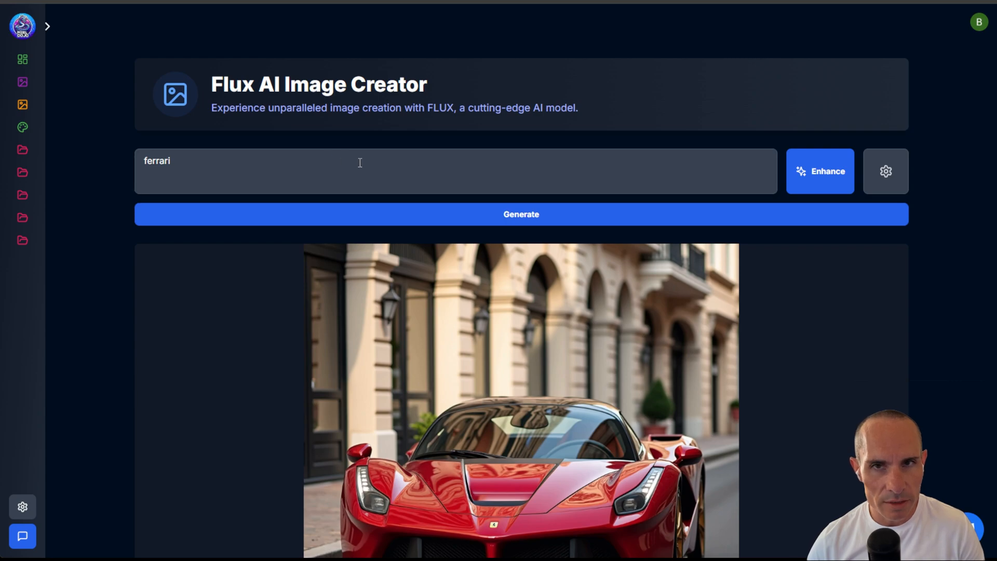
{"action": "left_click", "coordinate": [360, 171]}
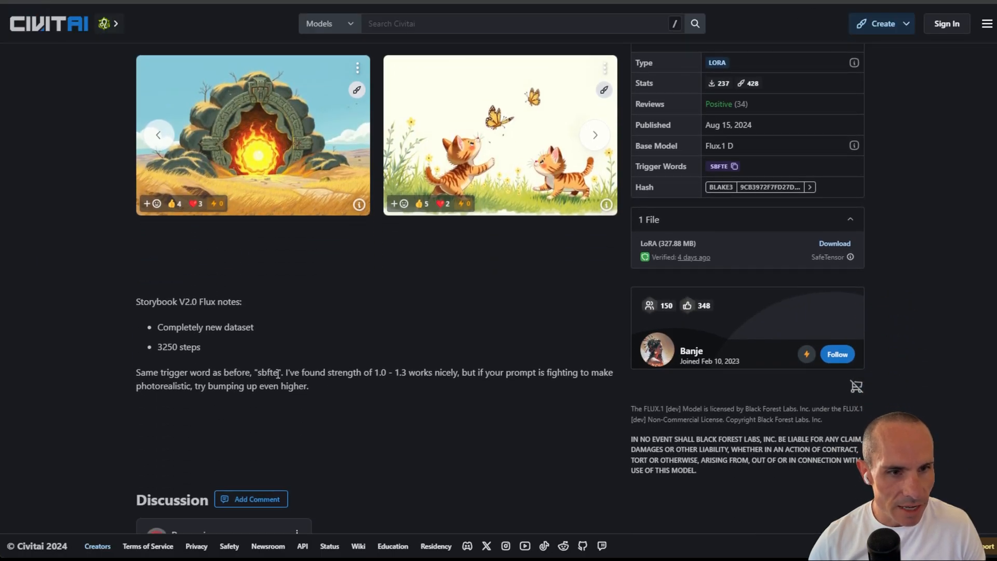
Select the Storybook trigger word 'sbfte' on the Civitai page.
{"action": "double_click", "coordinate": [268, 372]}
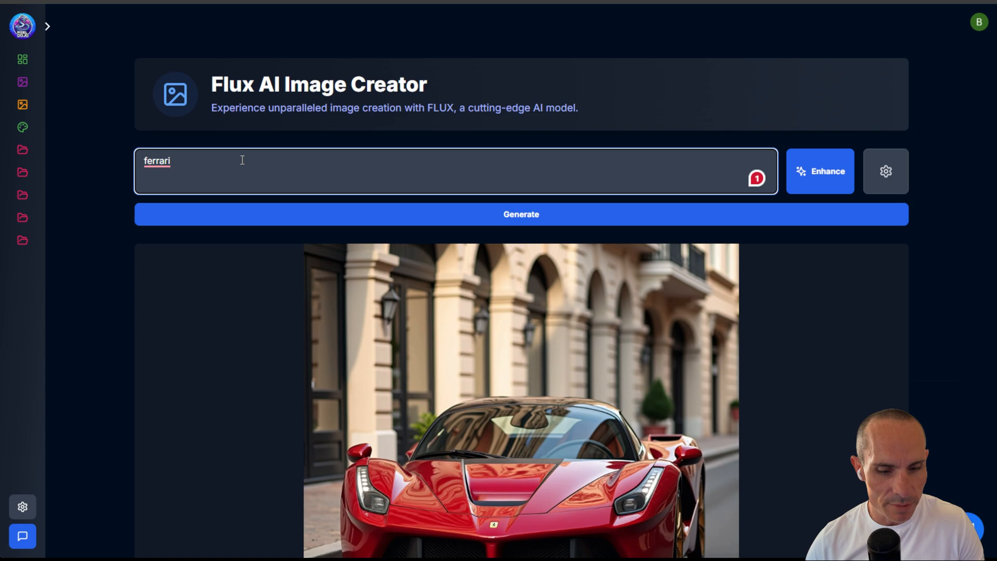
Add the trigger word 'sbfte' to the unicorn prompt.
{"action": "type", "text": "sbfte"}
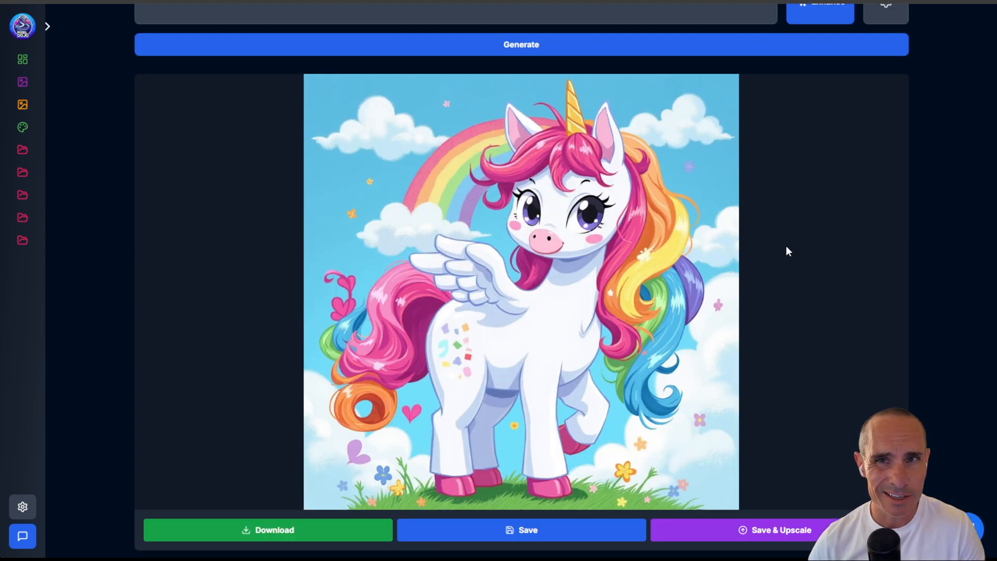
{"action": "mouse_move", "coordinate": [903, 111]}
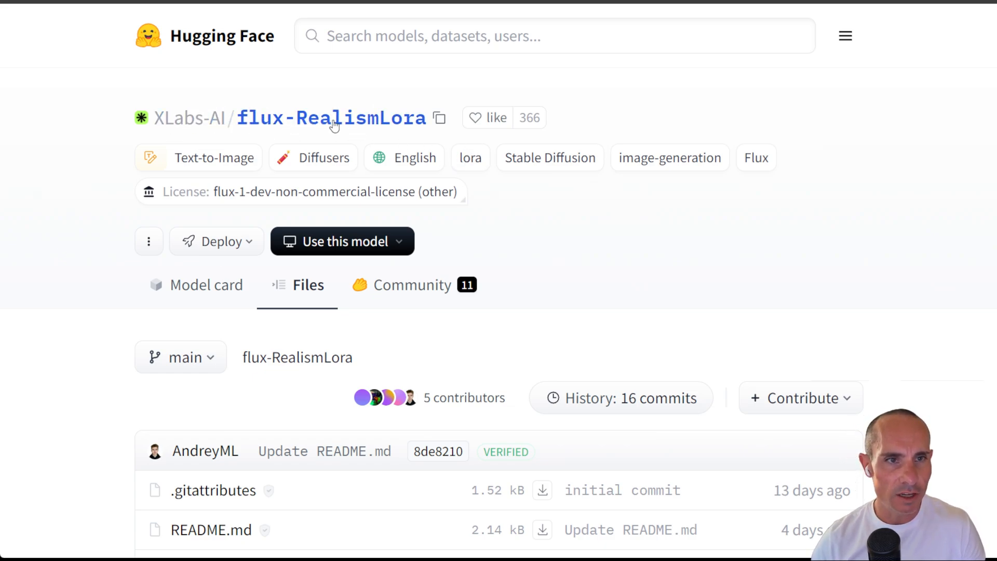
Scroll the flux-RealismLora file list to locate lora.safetensors.
{"action": "scroll", "scroll_direction": "down", "scroll_amount": 3}
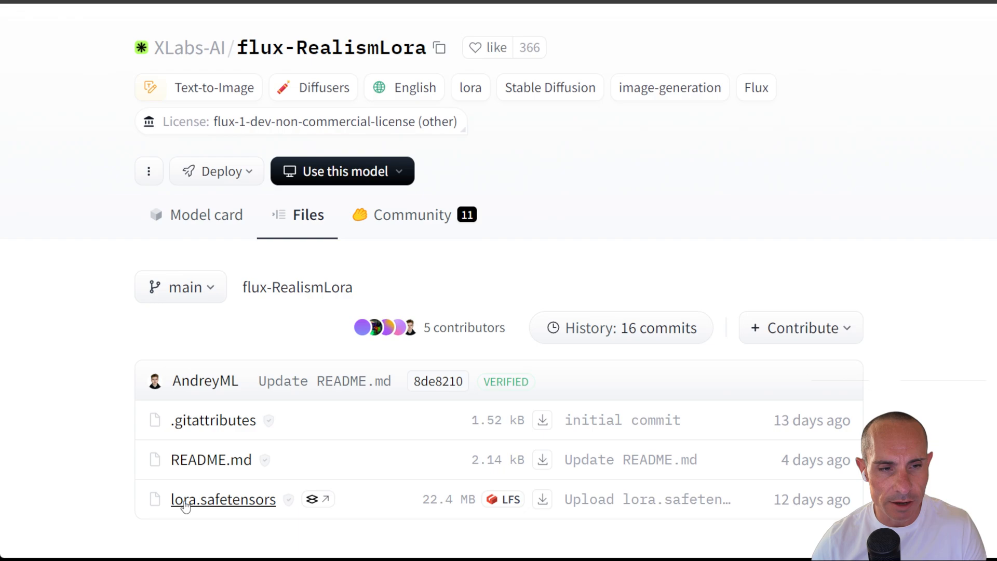
{"action": "mouse_move", "coordinate": [240, 505]}
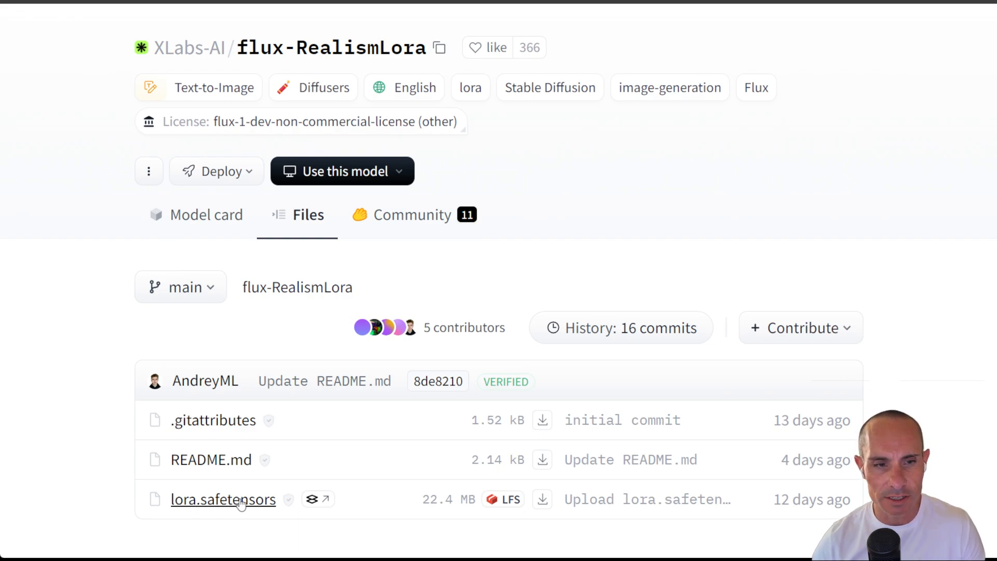
{"action": "mouse_move", "coordinate": [319, 551]}
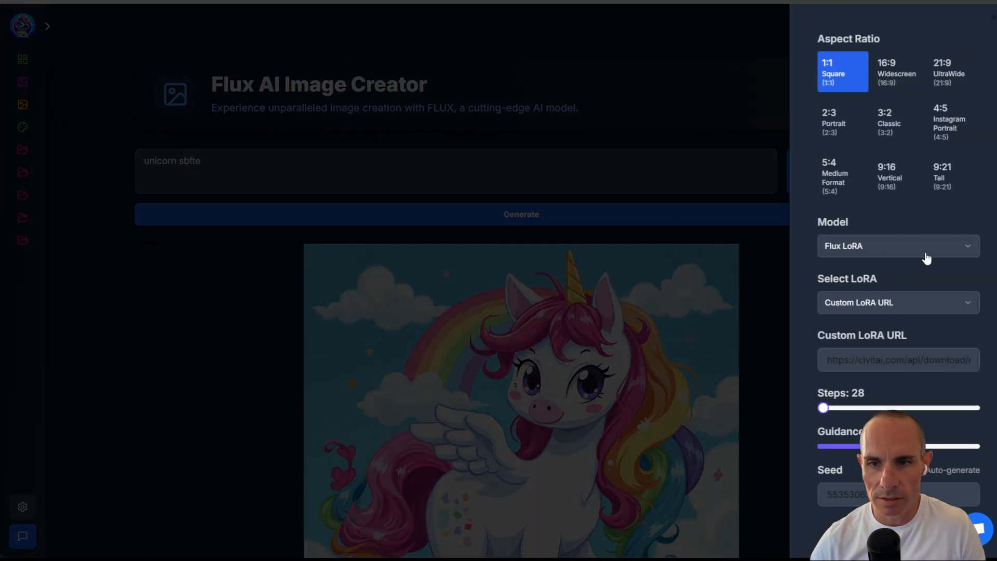
Review the Flux LoRA custom URL field in the Pixel Dojo settings.
{"action": "left_click", "coordinate": [897, 360]}
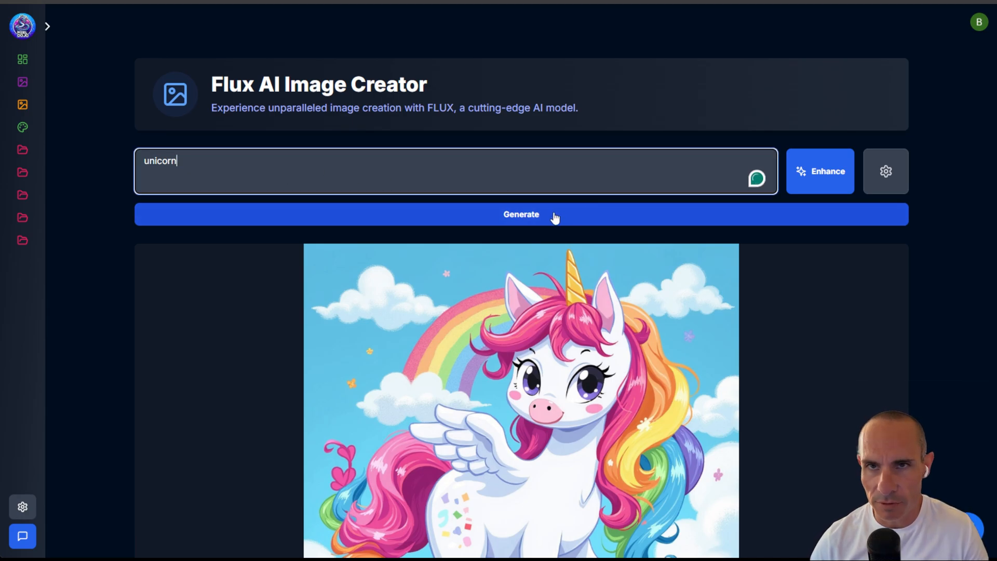
Generate a new image for the plain 'unicorn' prompt with the custom LoRA.
{"action": "left_click", "coordinate": [520, 214]}
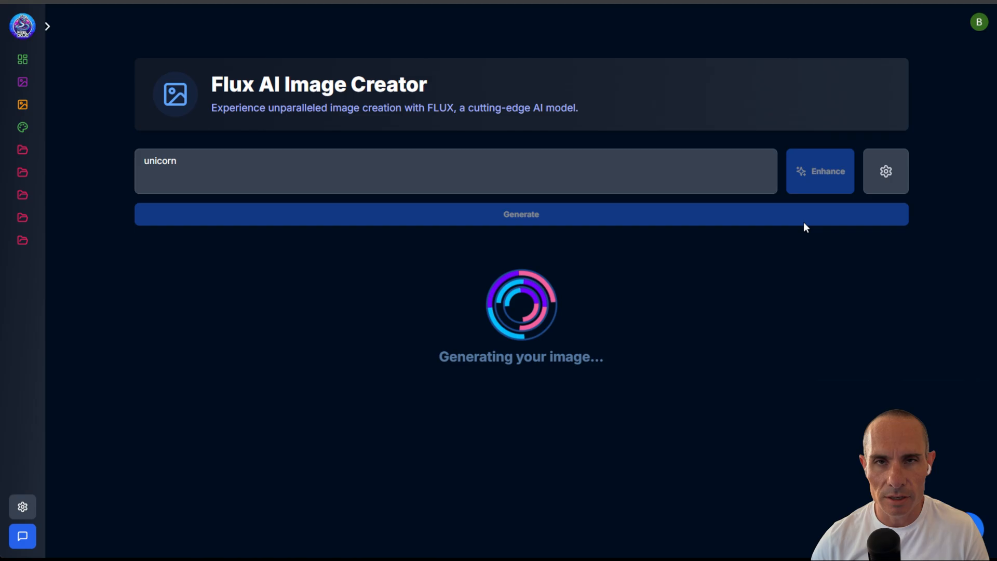
{"action": "mouse_move", "coordinate": [799, 291]}
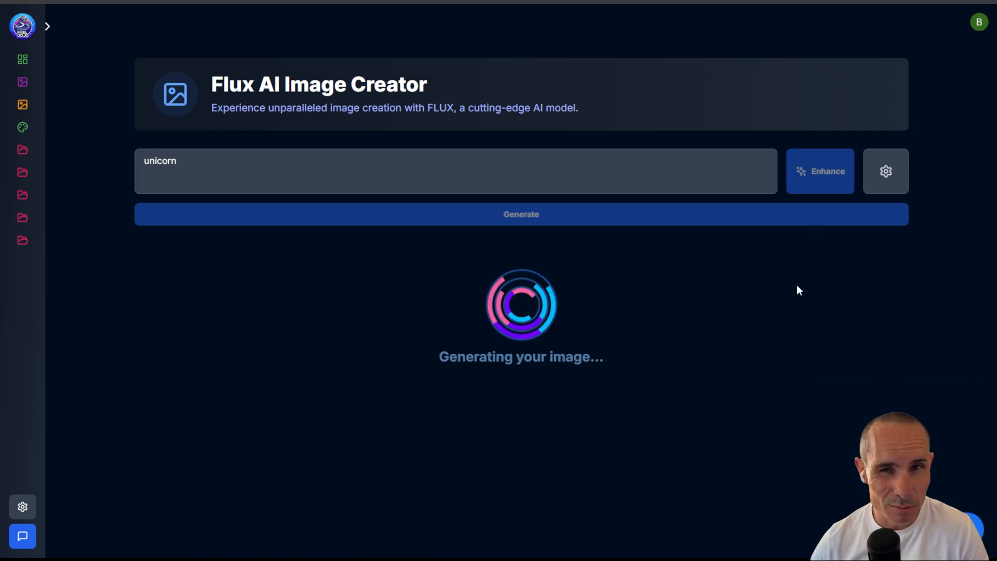